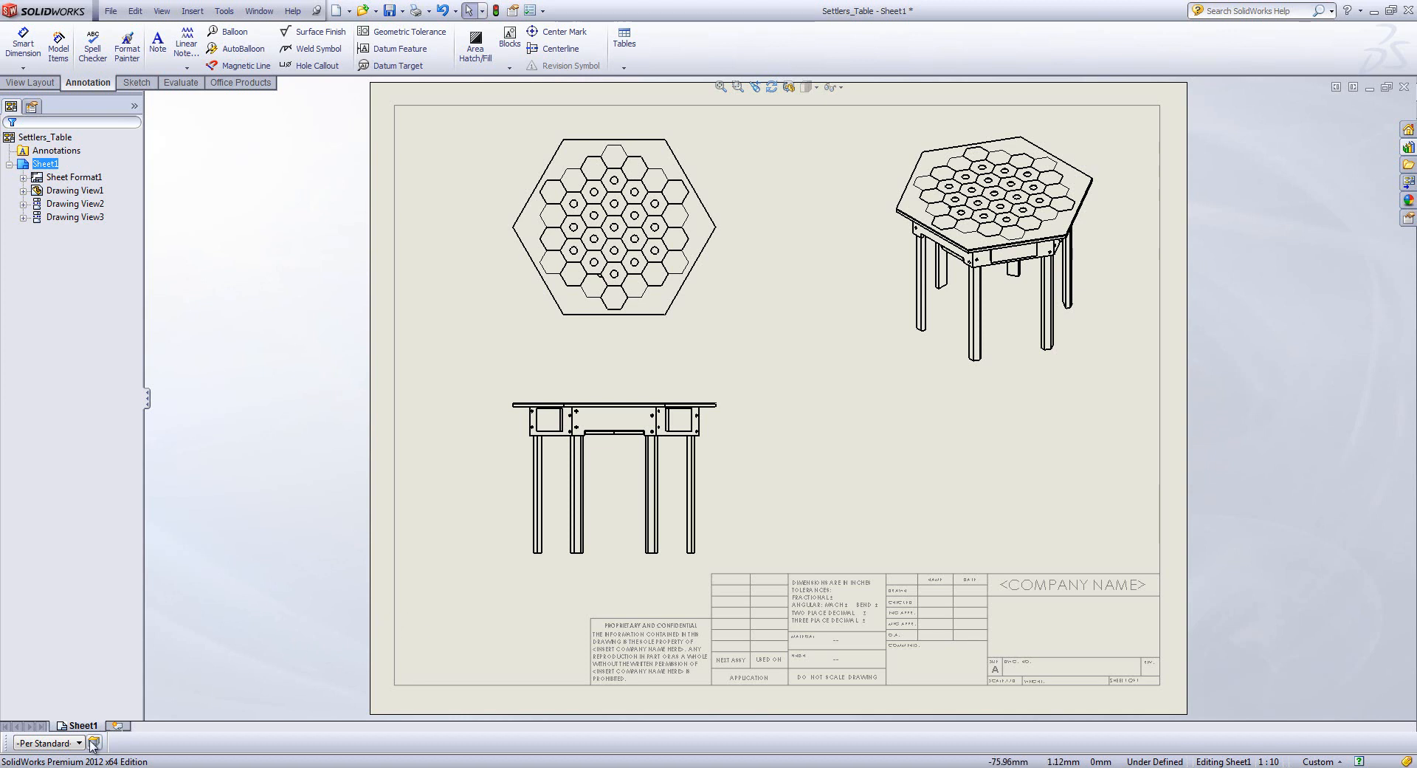
Review the drawing layers, then assign linear dimensions to the Linear Dims layer in Document Properties
{"action": "left_click", "coordinate": [93, 742]}
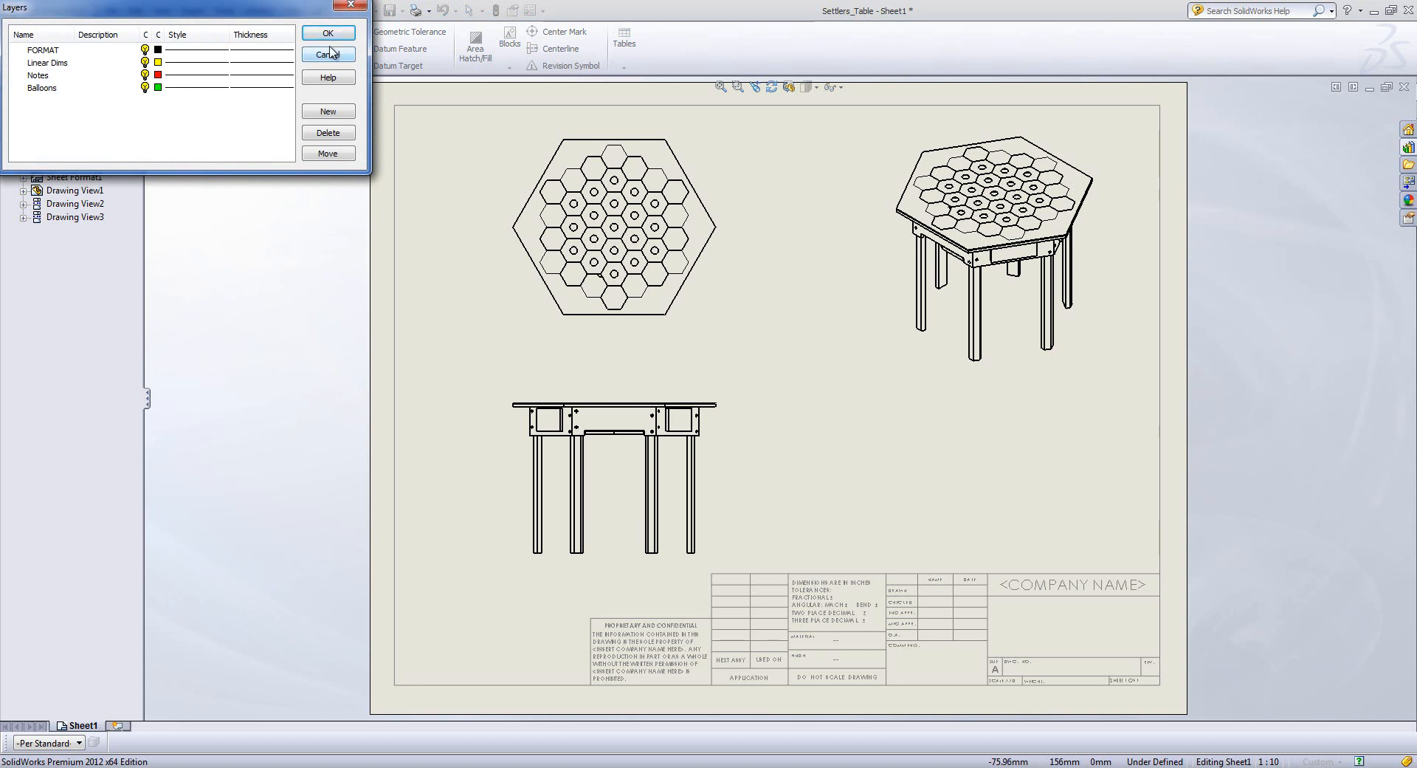
{"action": "left_click", "coordinate": [327, 54]}
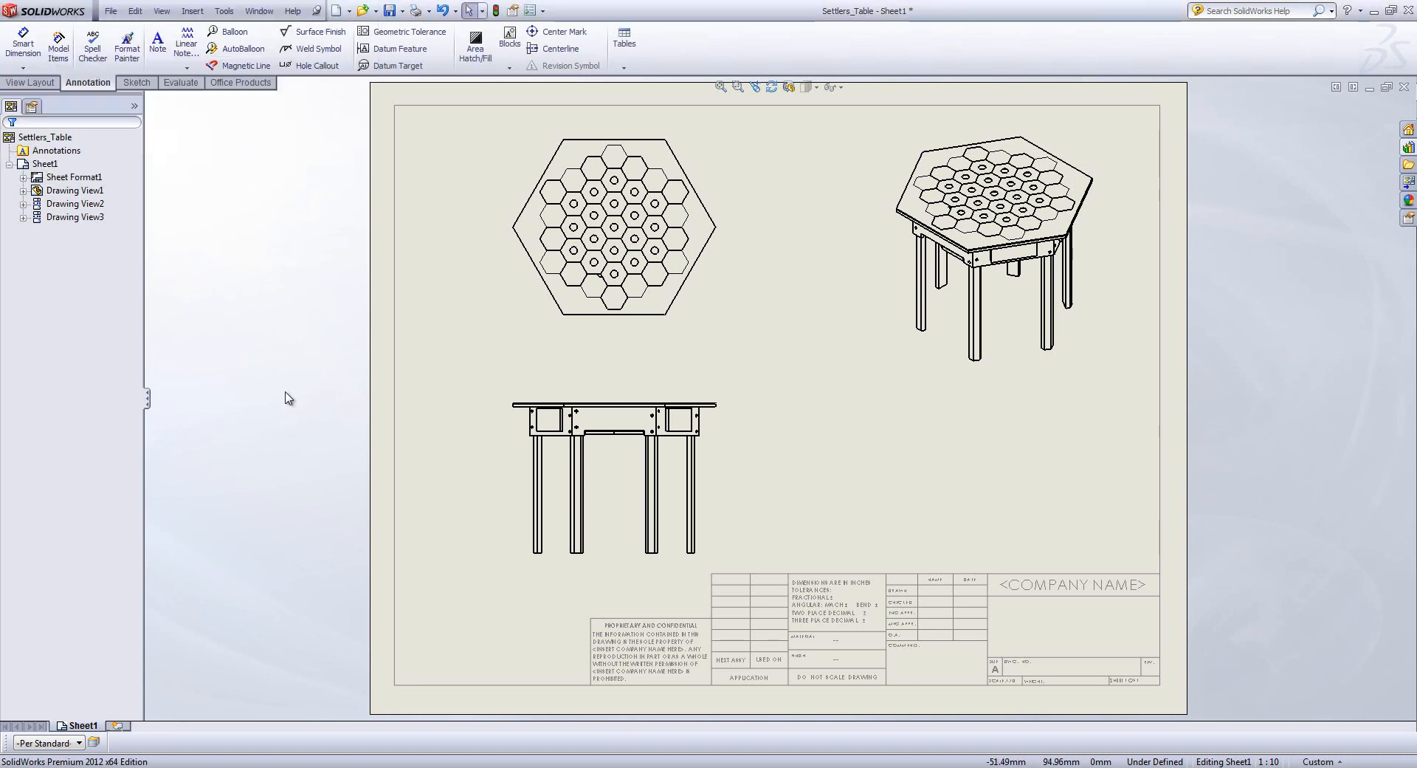
{"action": "left_click", "coordinate": [79, 741]}
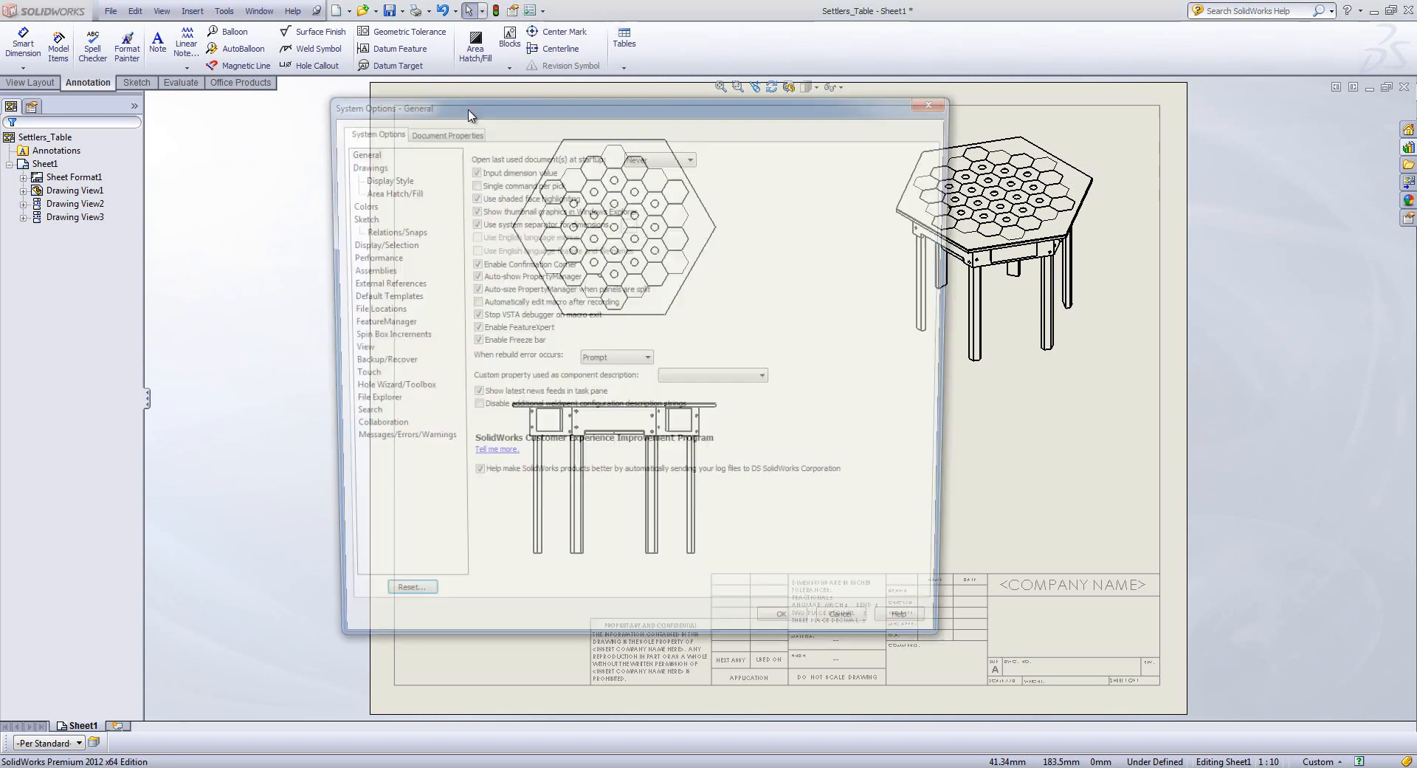
{"action": "left_click", "coordinate": [446, 135]}
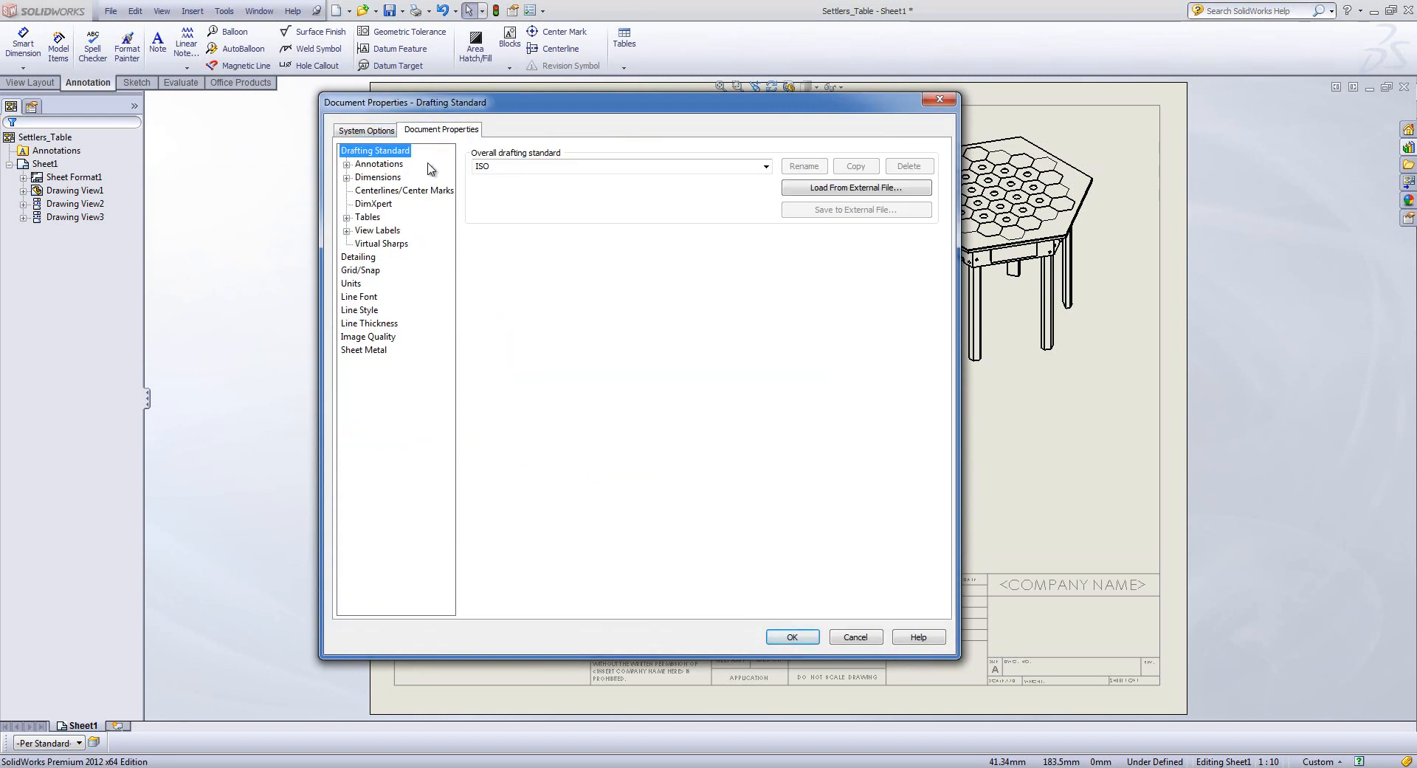
{"action": "left_click", "coordinate": [347, 164]}
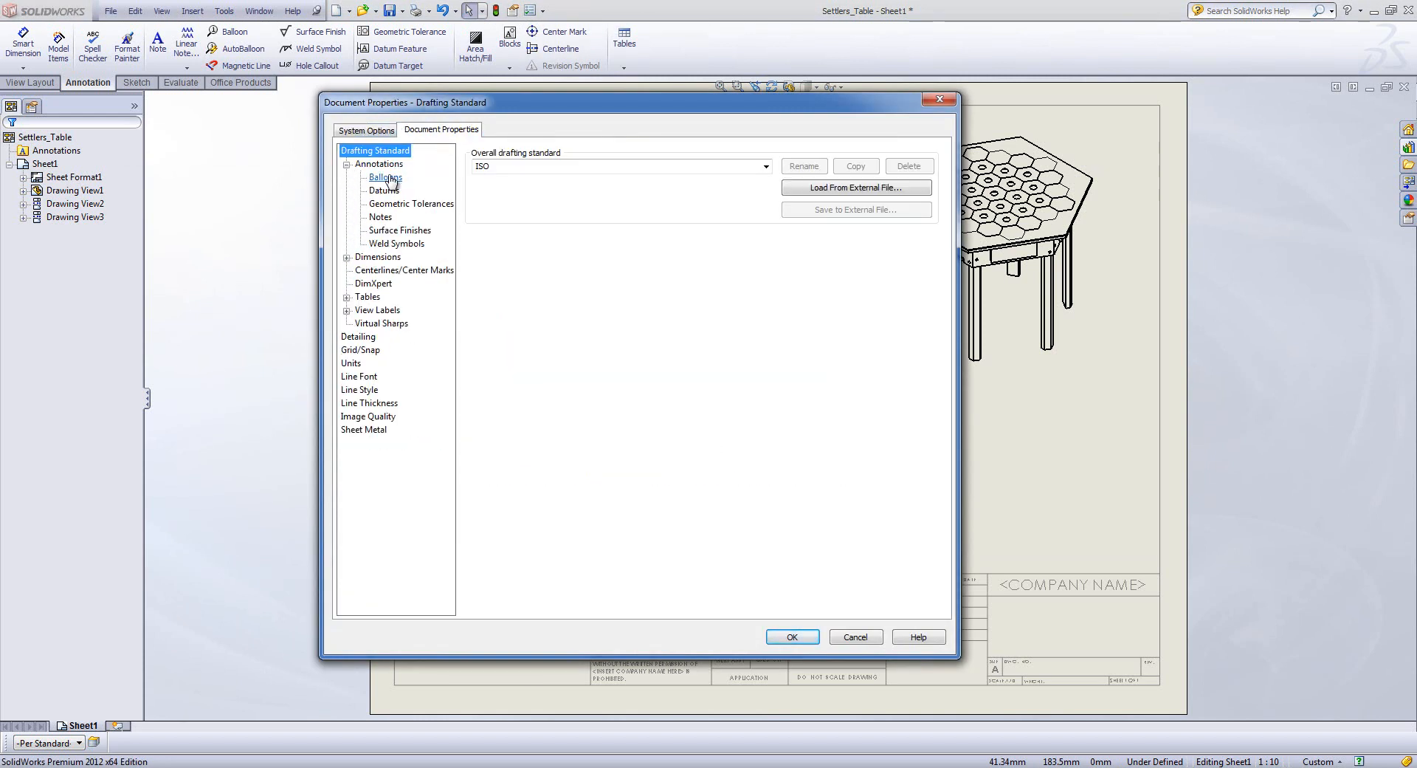
{"action": "left_click", "coordinate": [386, 177]}
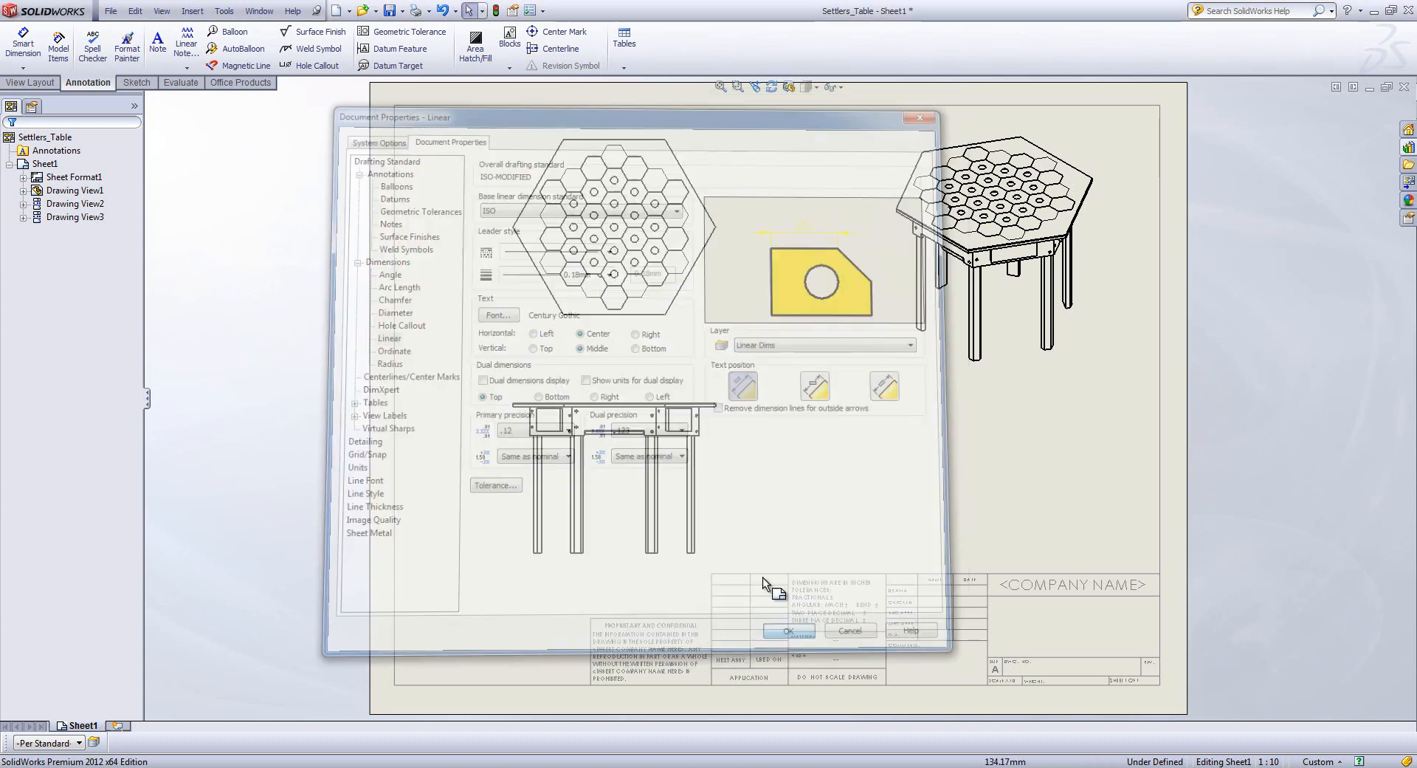
Add the yellow 500 front-view dimension, green balloon 1 and red 'Table top' note
{"action": "left_click", "coordinate": [788, 631]}
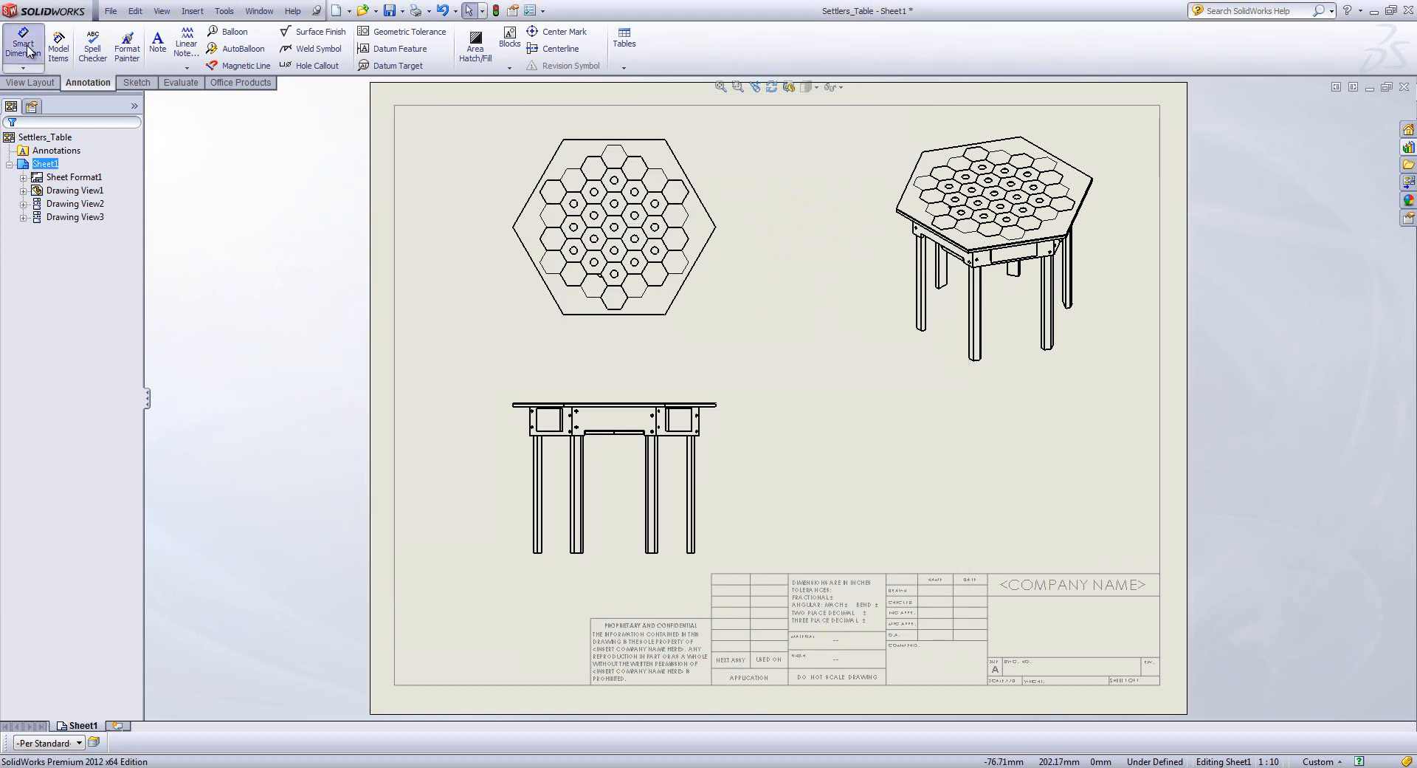
{"action": "left_click", "coordinate": [23, 43]}
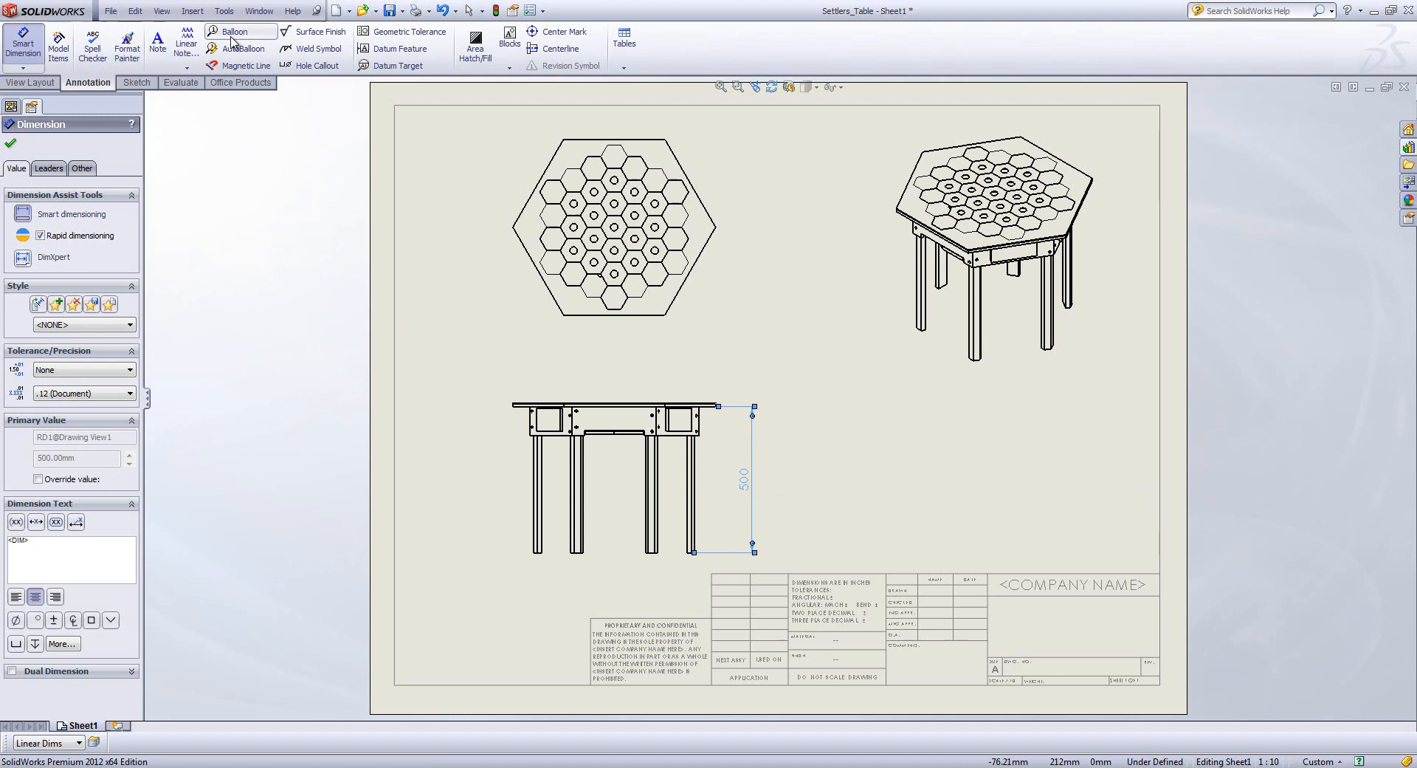
{"action": "left_click", "coordinate": [235, 31]}
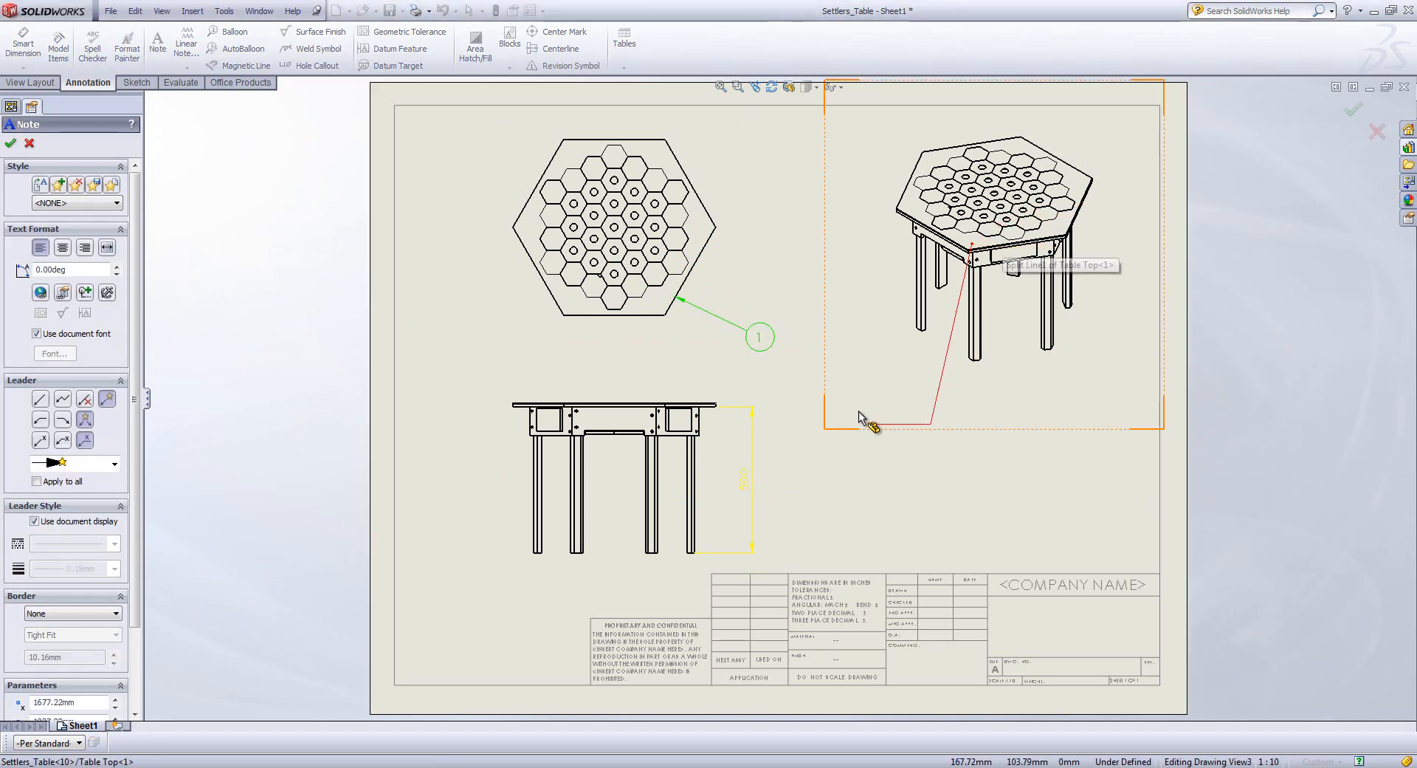
{"action": "left_click", "coordinate": [868, 417]}
{"action": "type", "text": "Table top"}
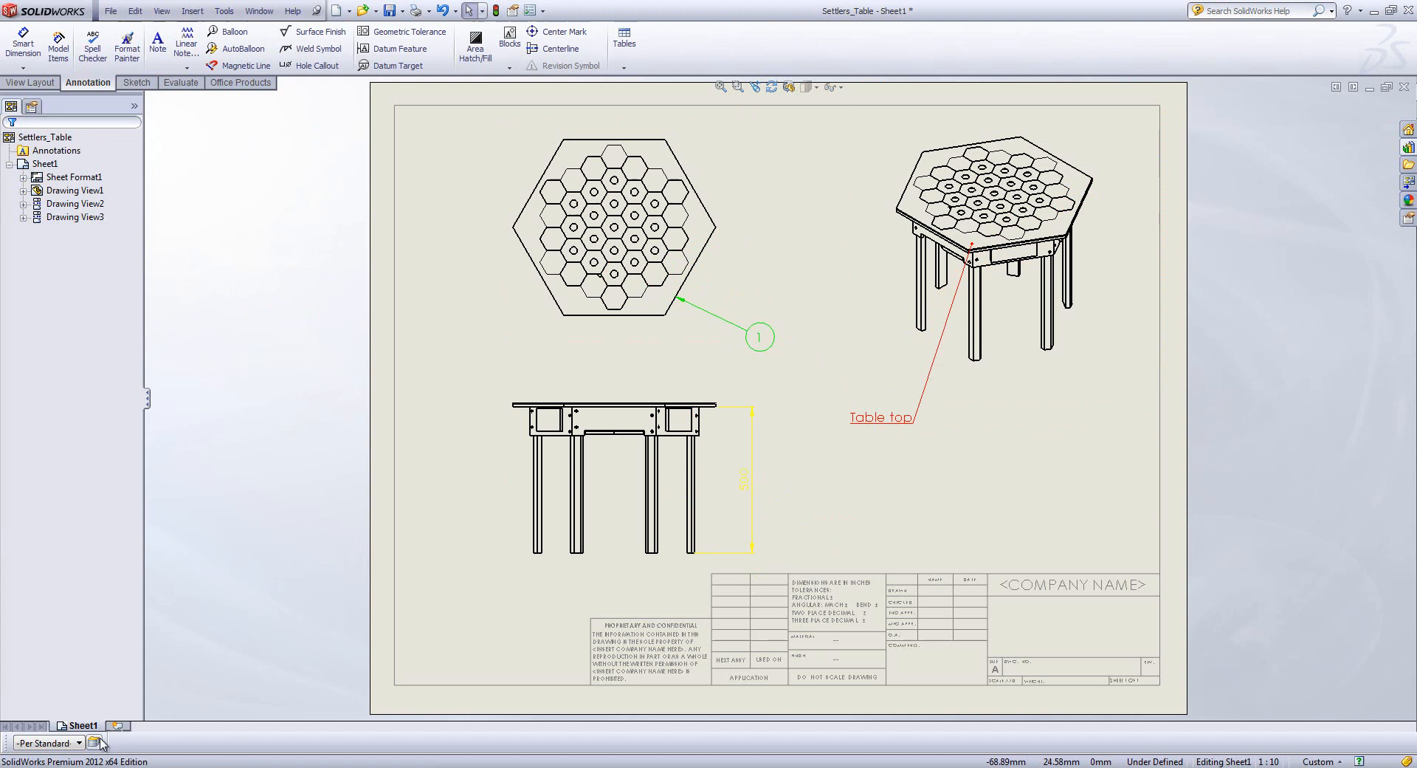
{"action": "left_click", "coordinate": [94, 741]}
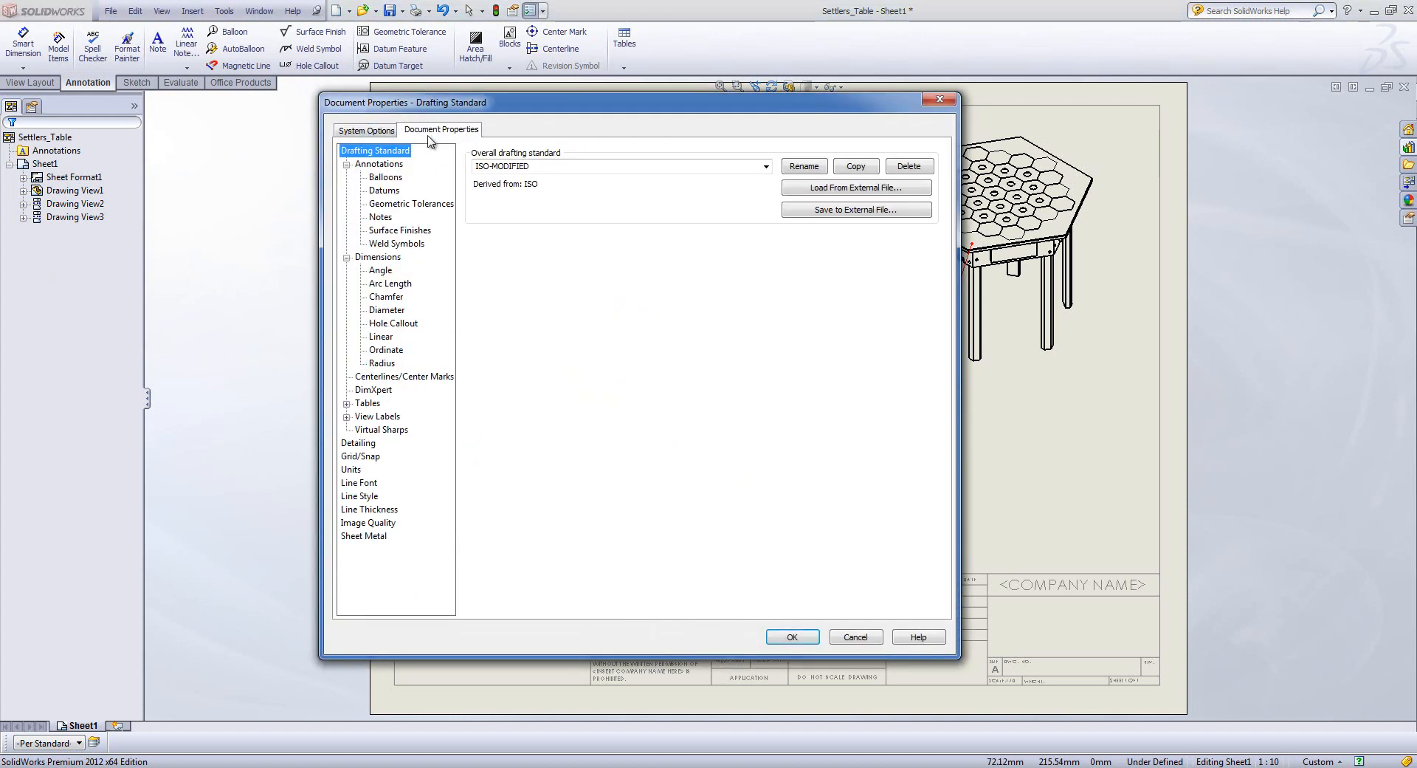
{"action": "left_click", "coordinate": [385, 176]}
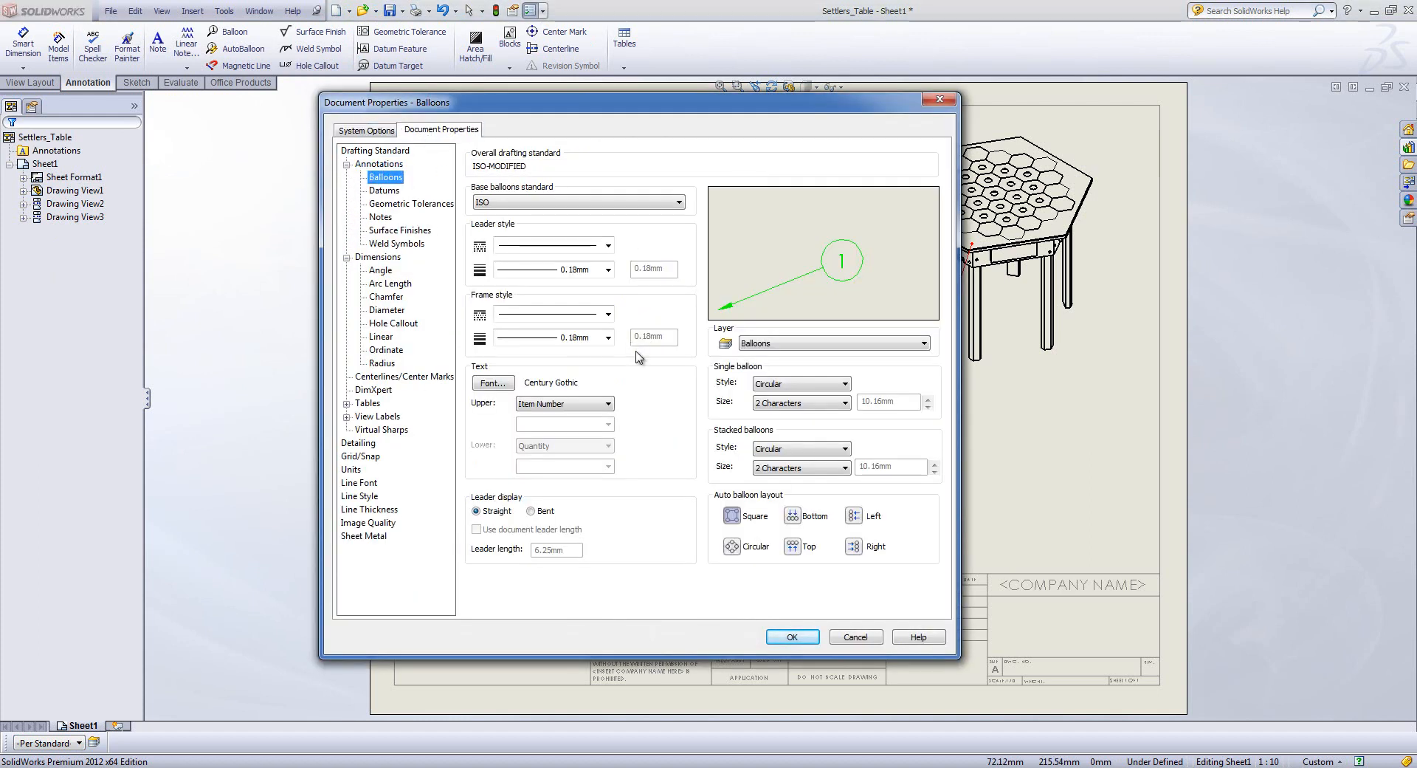
{"action": "mouse_move", "coordinate": [812, 369]}
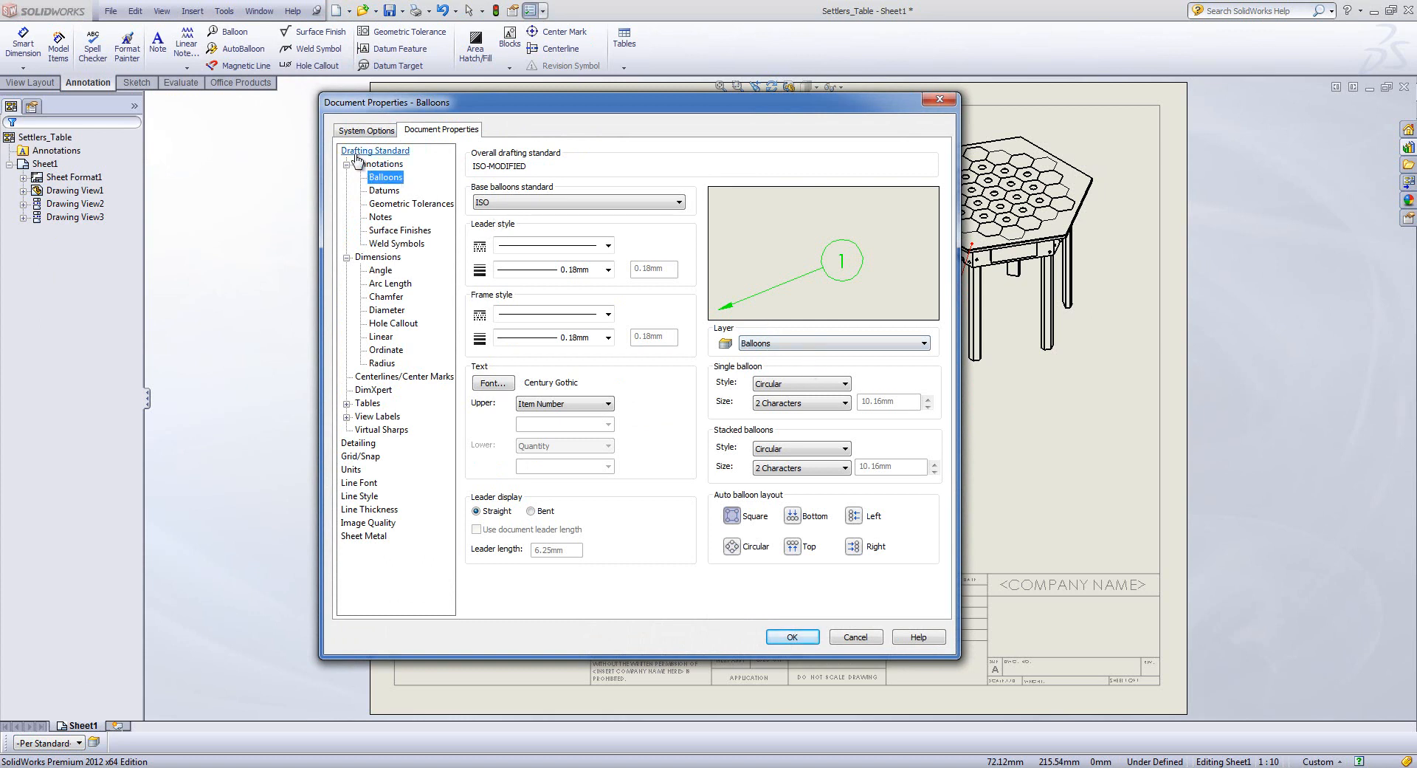
{"action": "left_click", "coordinate": [375, 150]}
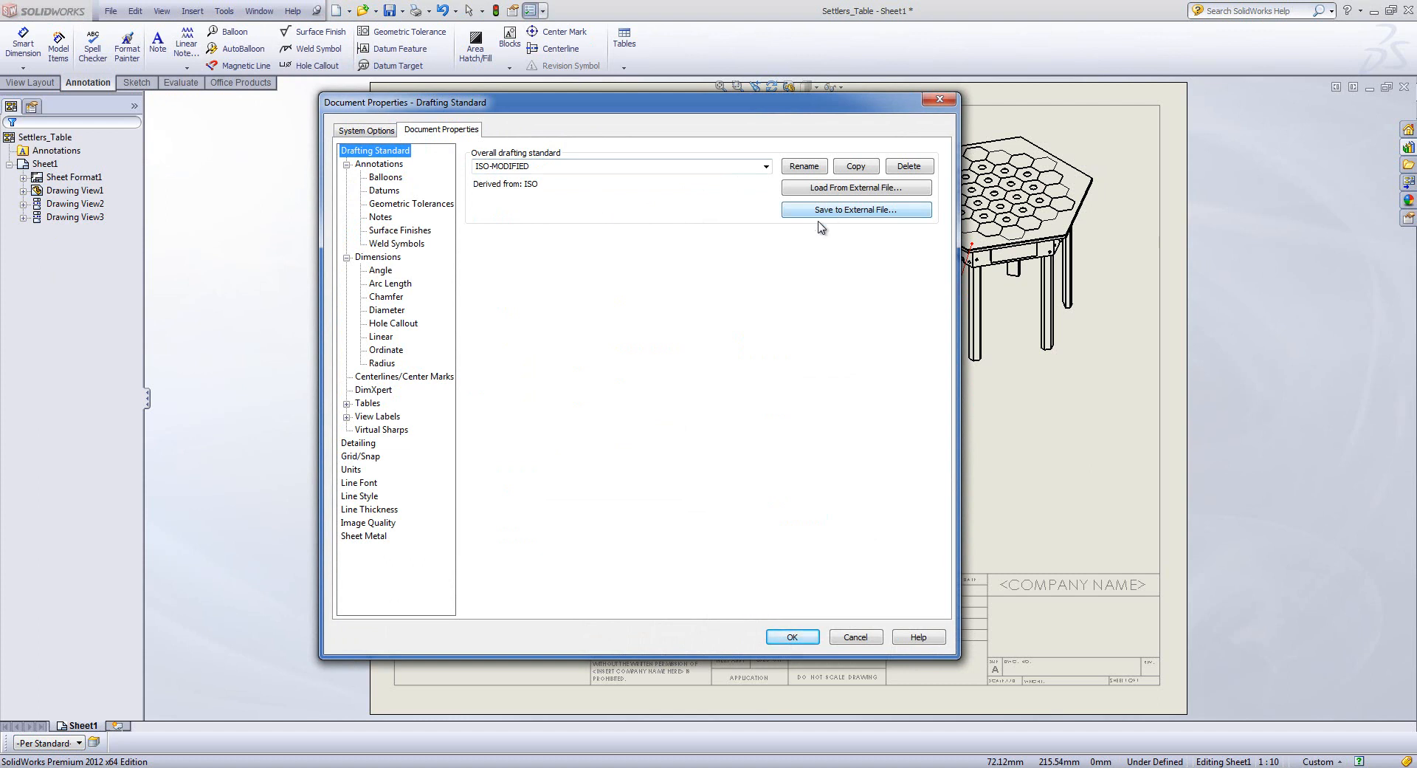
{"action": "mouse_move", "coordinate": [643, 303]}
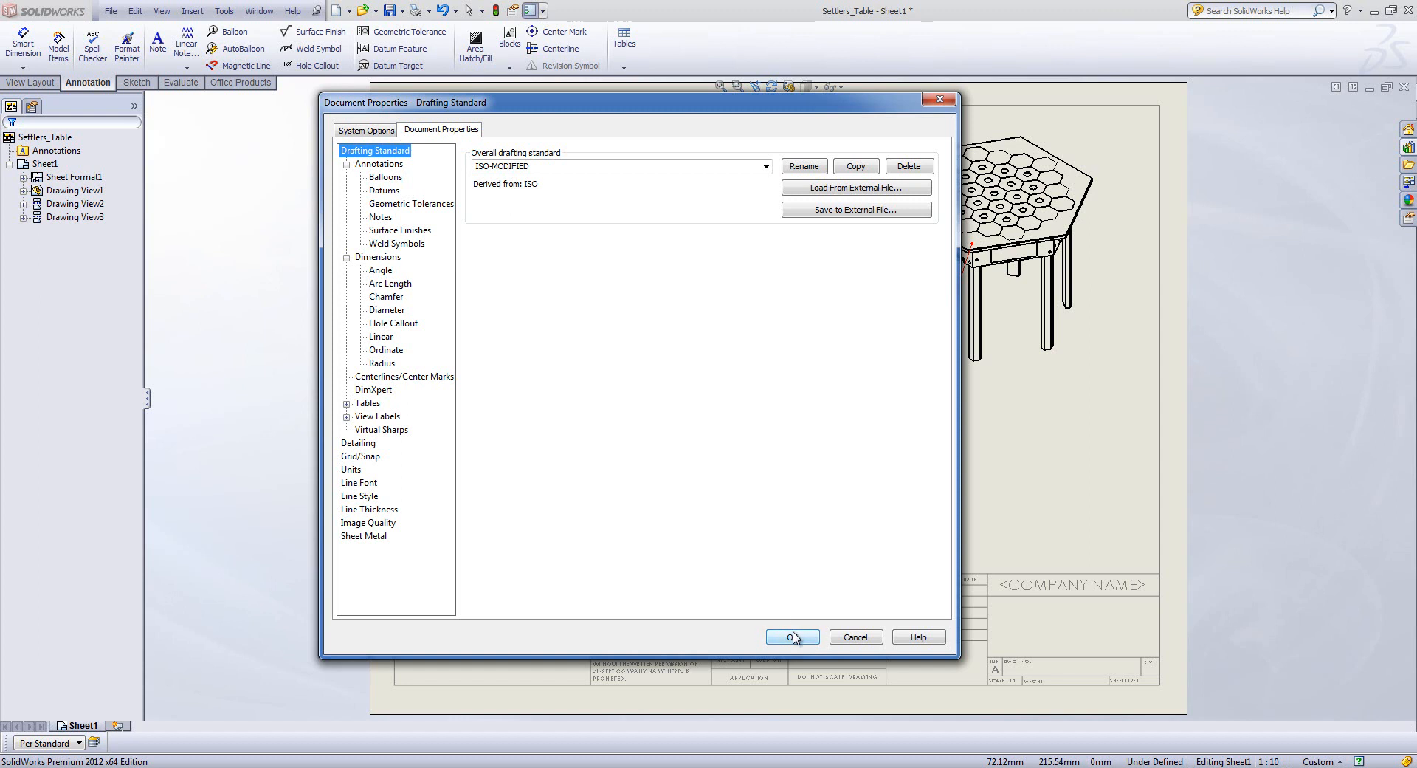
{"action": "left_click", "coordinate": [792, 636]}
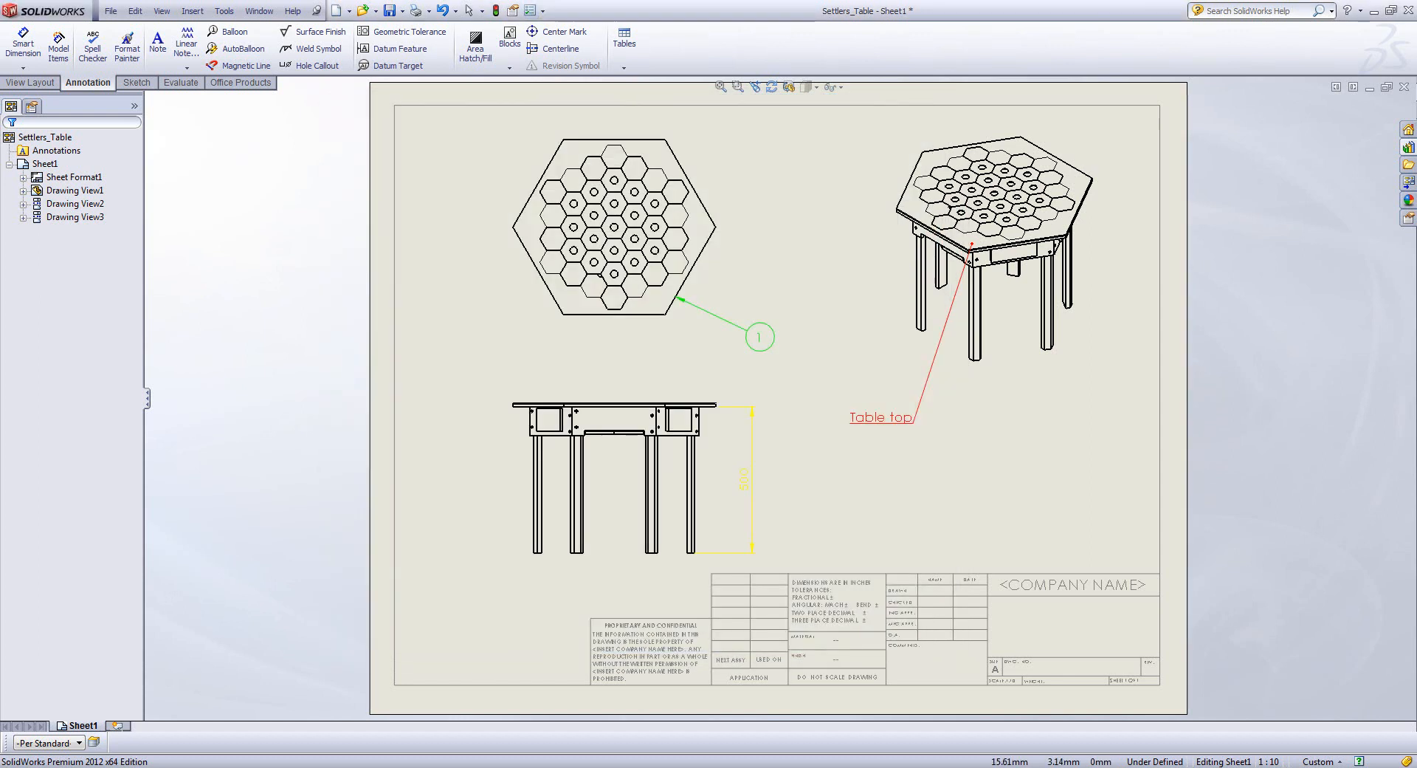